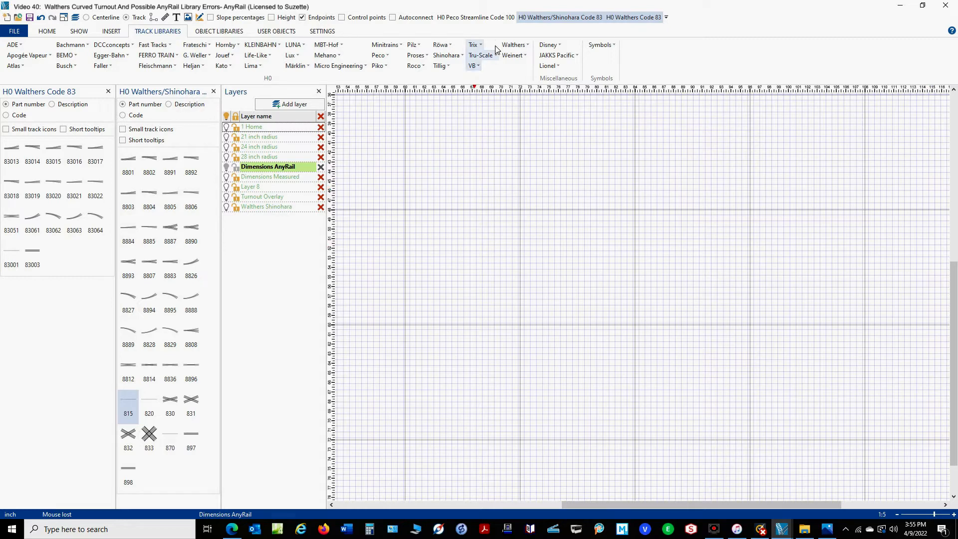
Step: Close the H0 Walthers Code 83 and Walthers/Shinohara Code 83 library panels
left_click(159, 91)
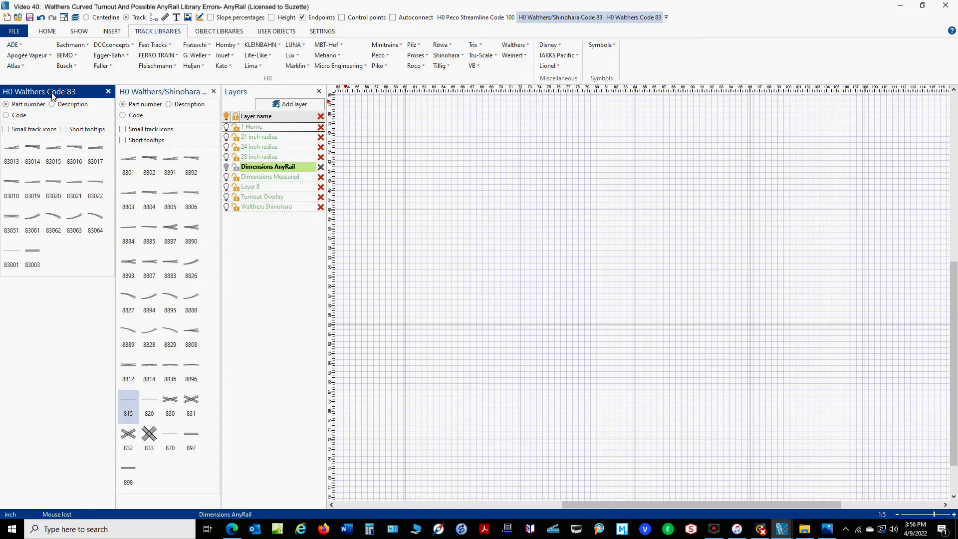
left_click(108, 92)
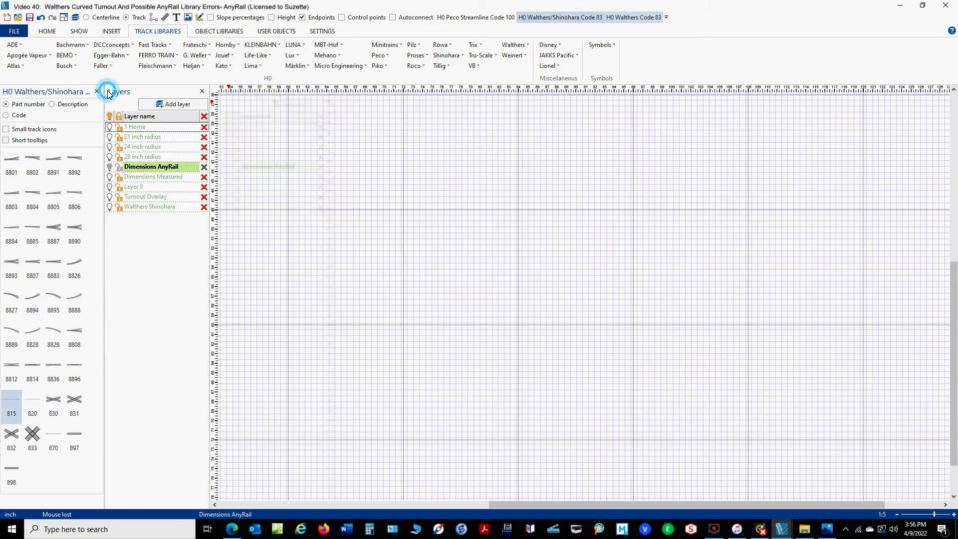
left_click(93, 91)
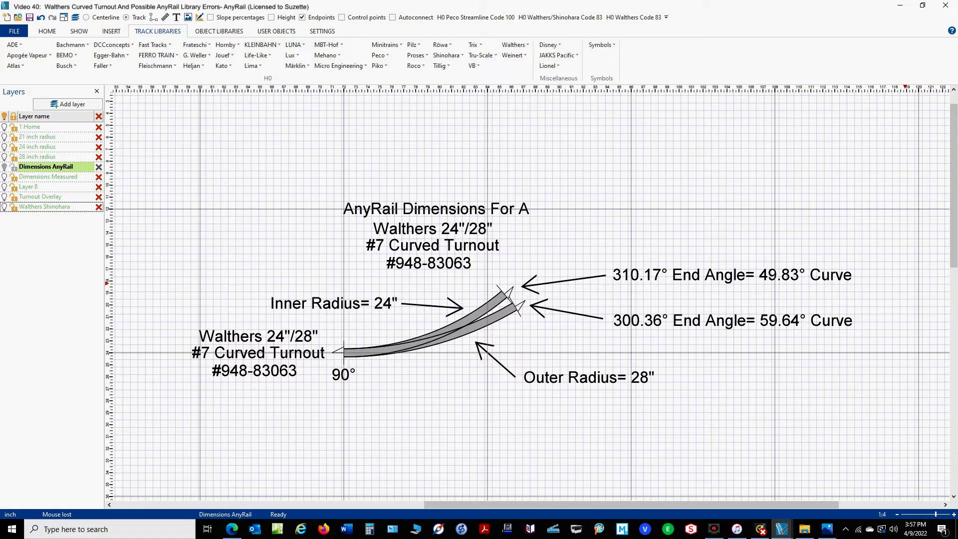
mouse_move(570, 284)
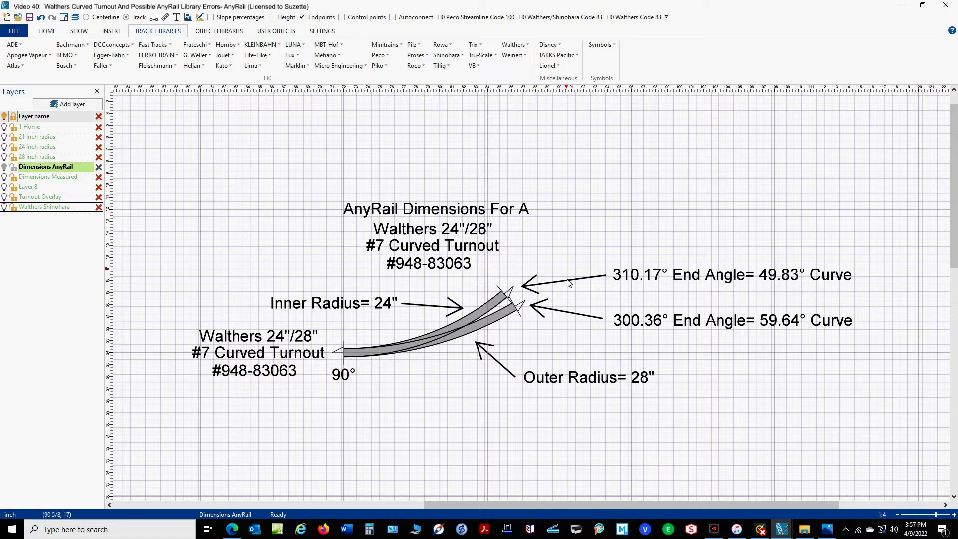
mouse_move(276, 403)
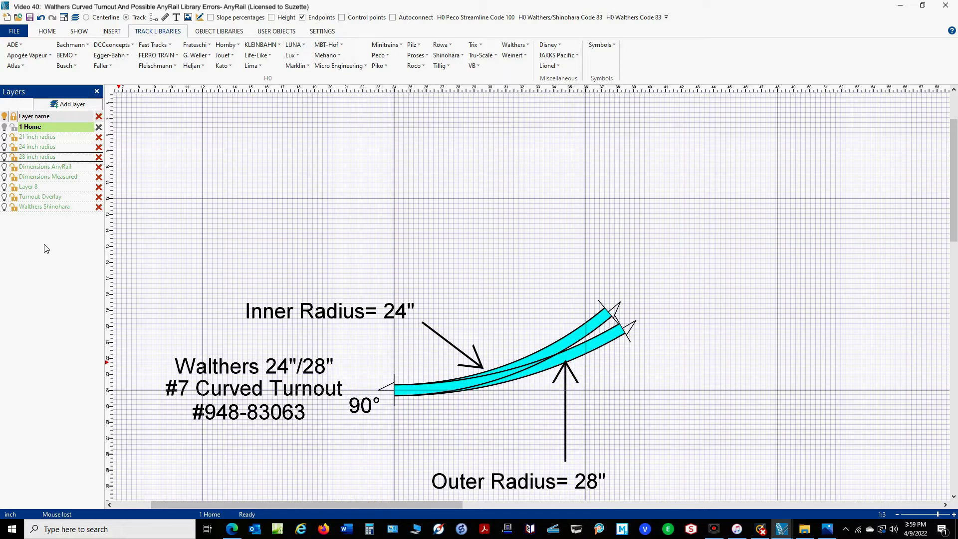
Step: Turn on the 28 inch radius layer to show the orange 59.64° curve
left_click(4, 157)
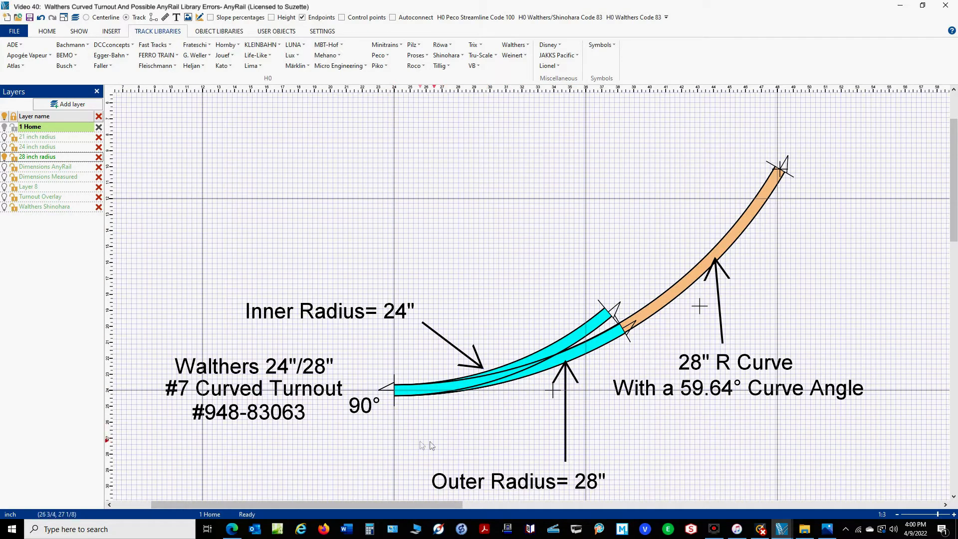
mouse_move(401, 423)
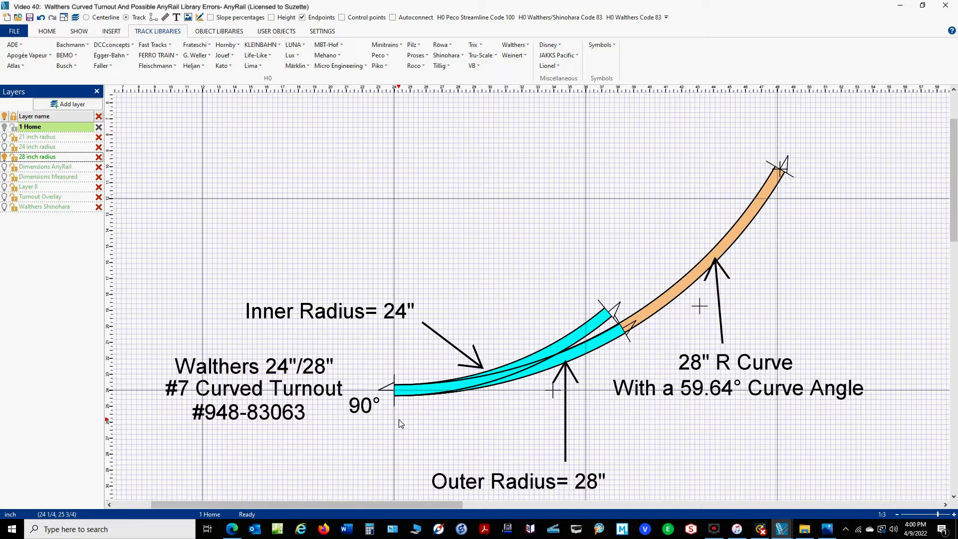
mouse_move(397, 420)
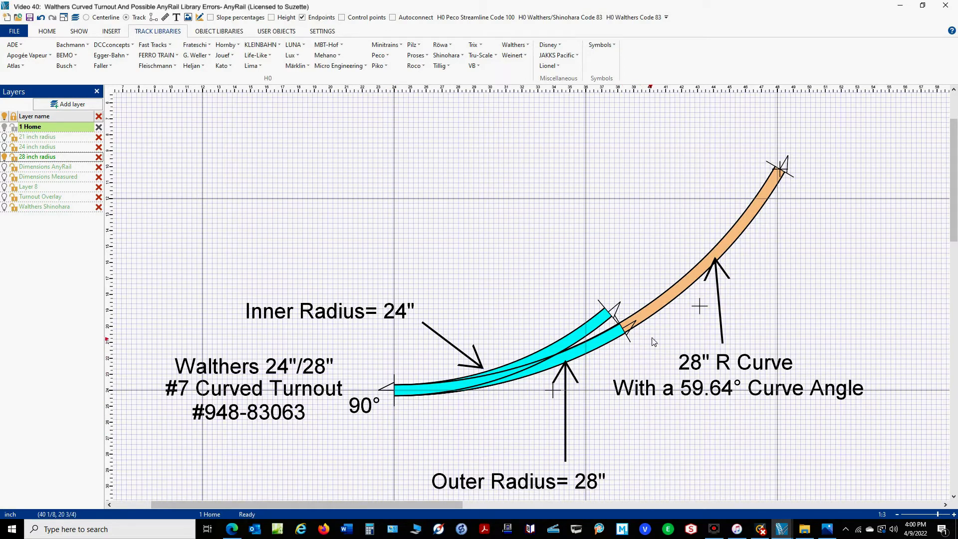
mouse_move(643, 345)
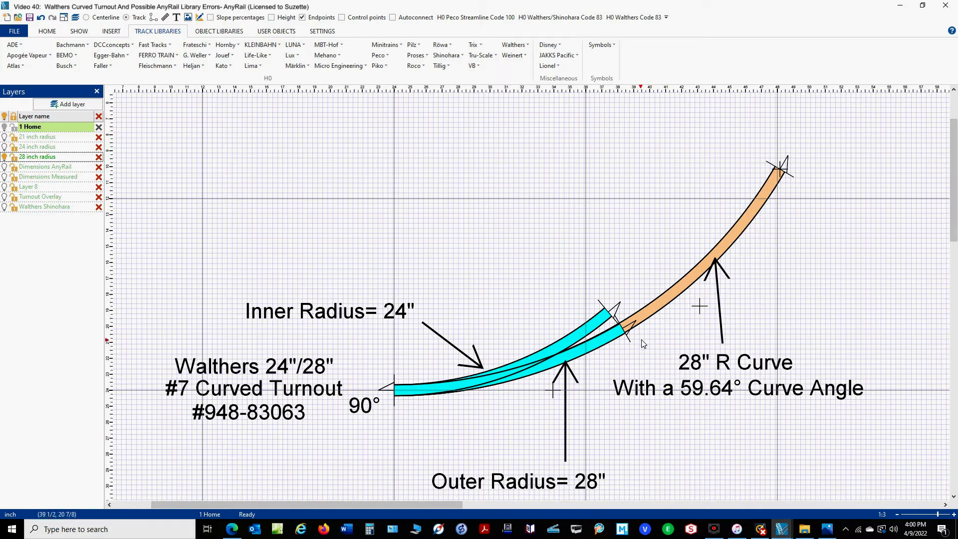
mouse_move(617, 349)
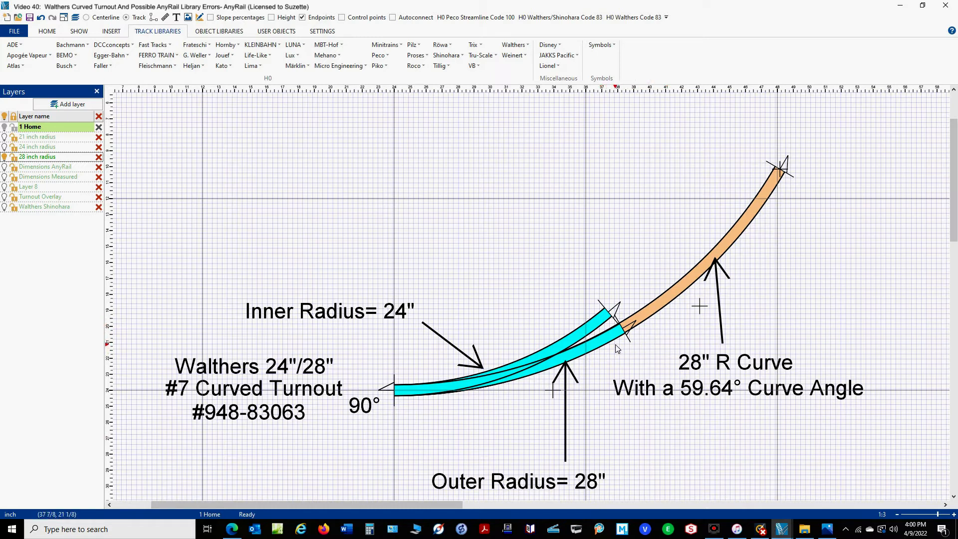
mouse_move(605, 363)
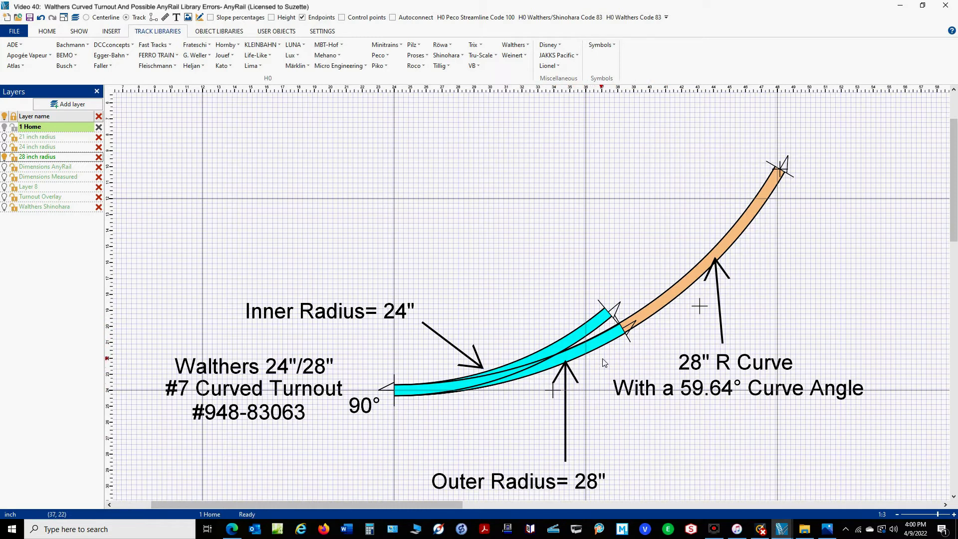
mouse_move(607, 362)
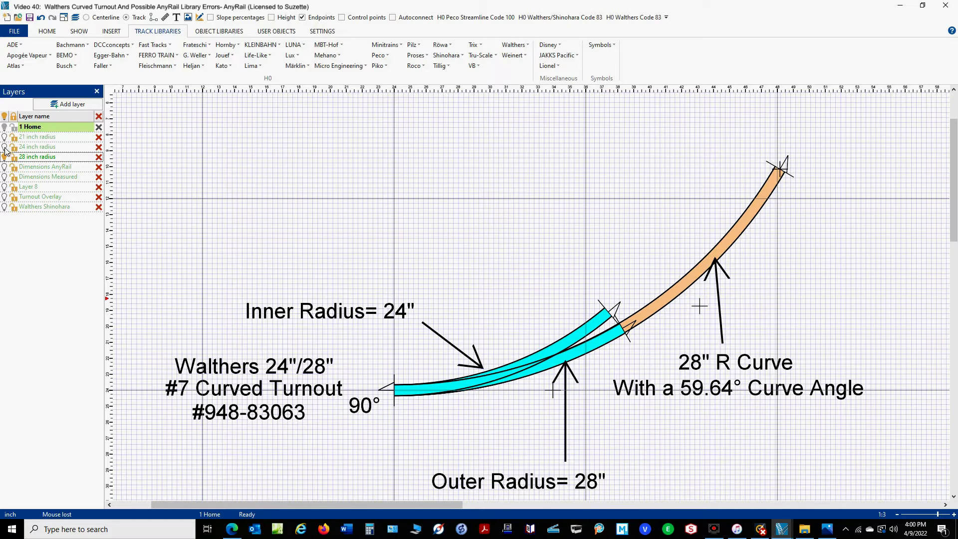
Step: Turn on the 24 inch radius layer to show the yellow 49.83° curve
left_click(5, 146)
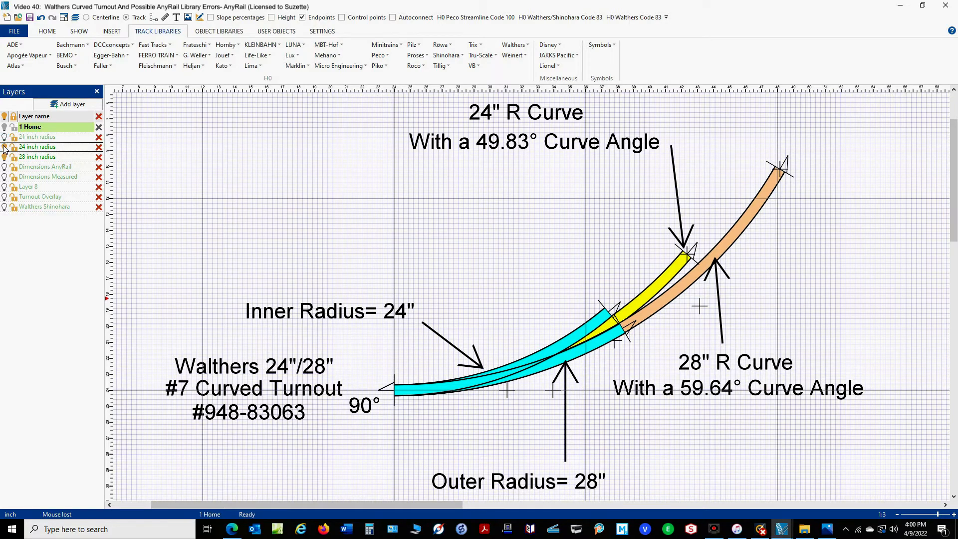
left_click(590, 351)
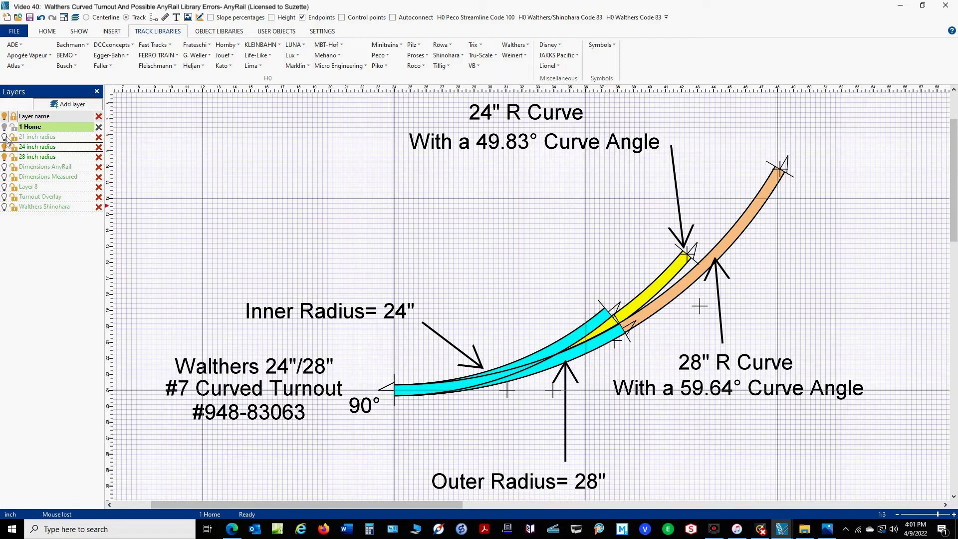
left_click(5, 137)
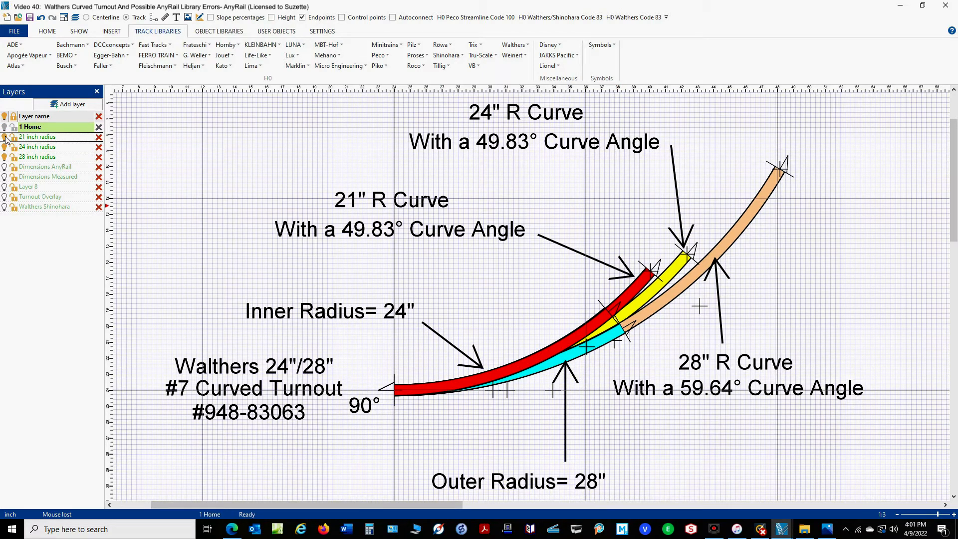
left_click(78, 18)
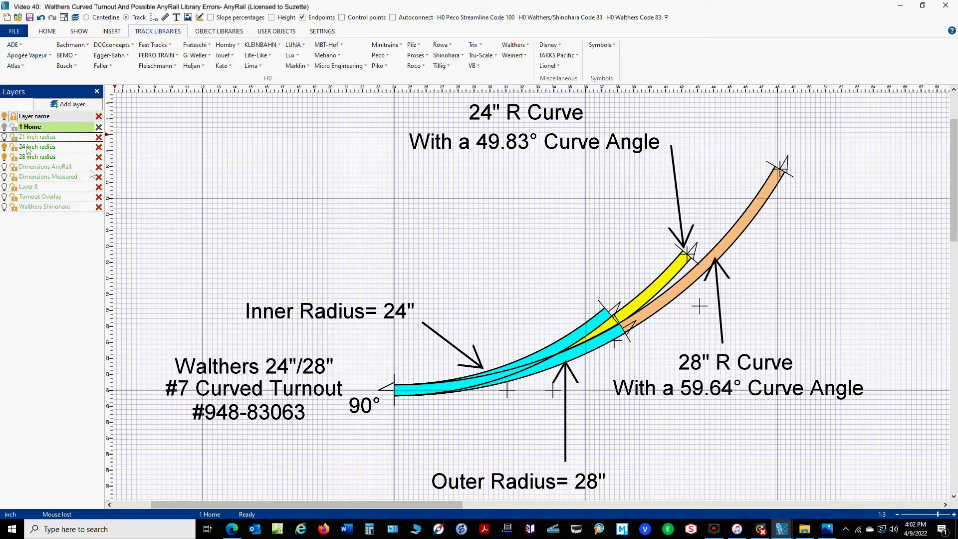
mouse_move(644, 311)
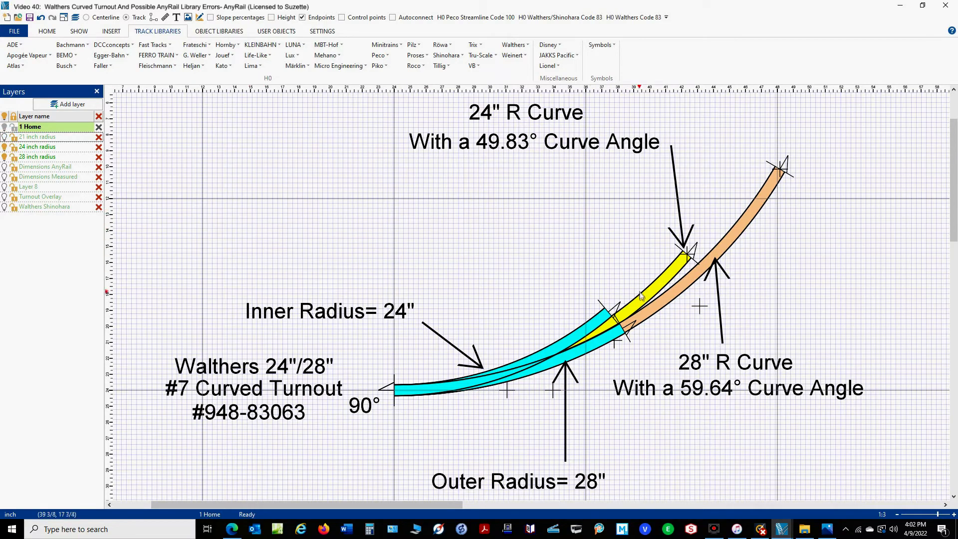
Step: Select the yellow flex track to confirm radius 24 and angle 49.83°
left_click(639, 299)
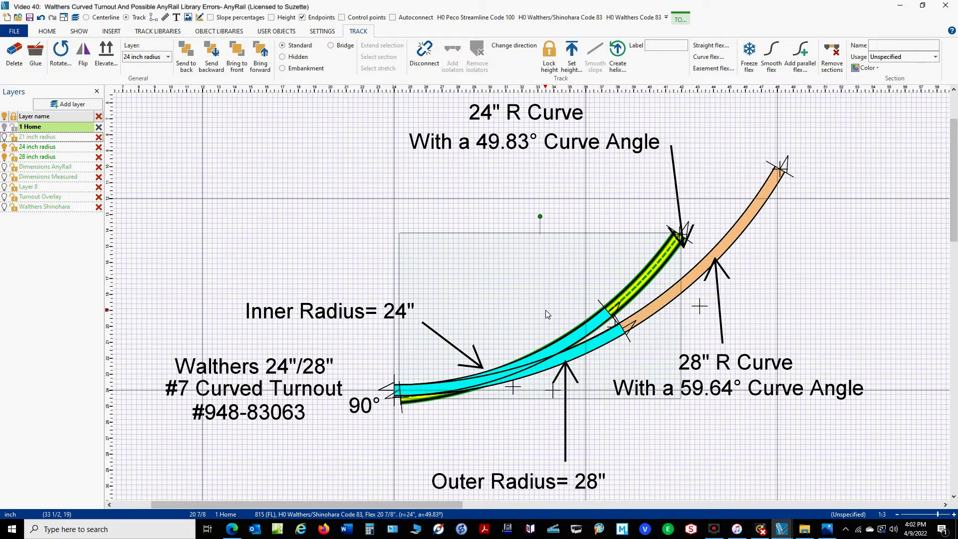
mouse_move(581, 296)
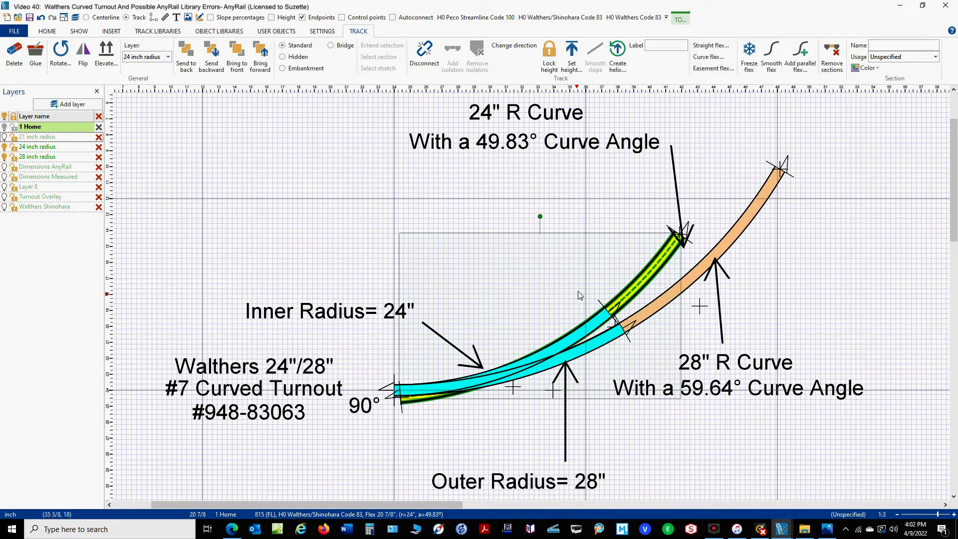
mouse_move(664, 238)
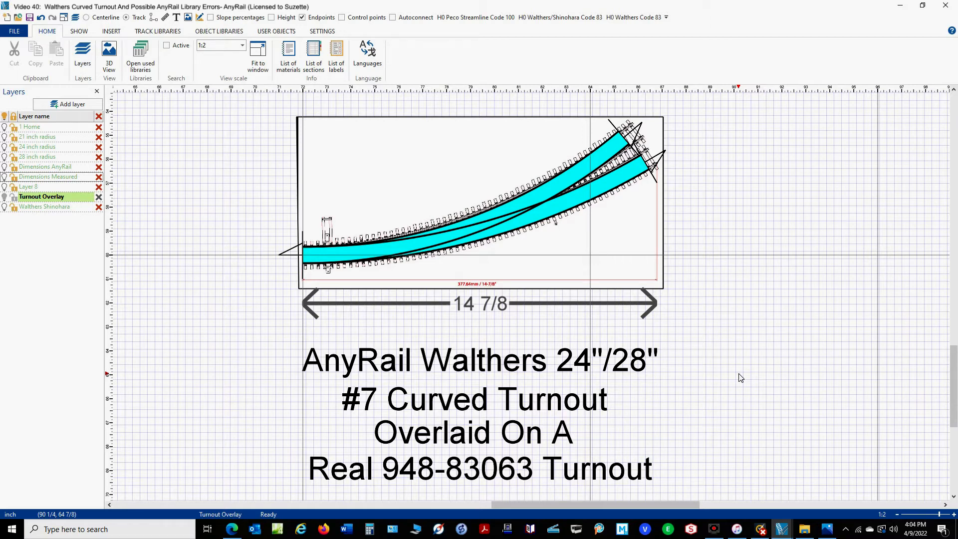
mouse_move(484, 280)
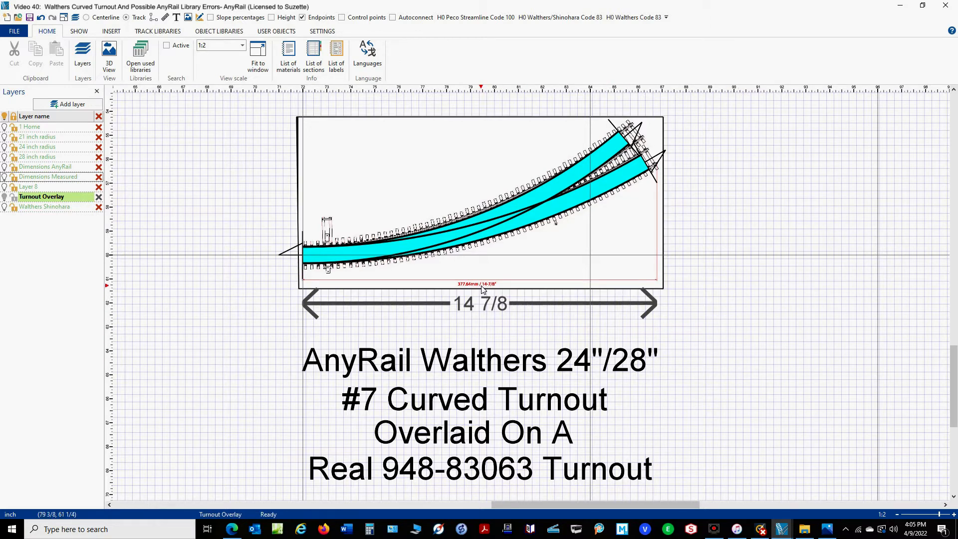
mouse_move(326, 289)
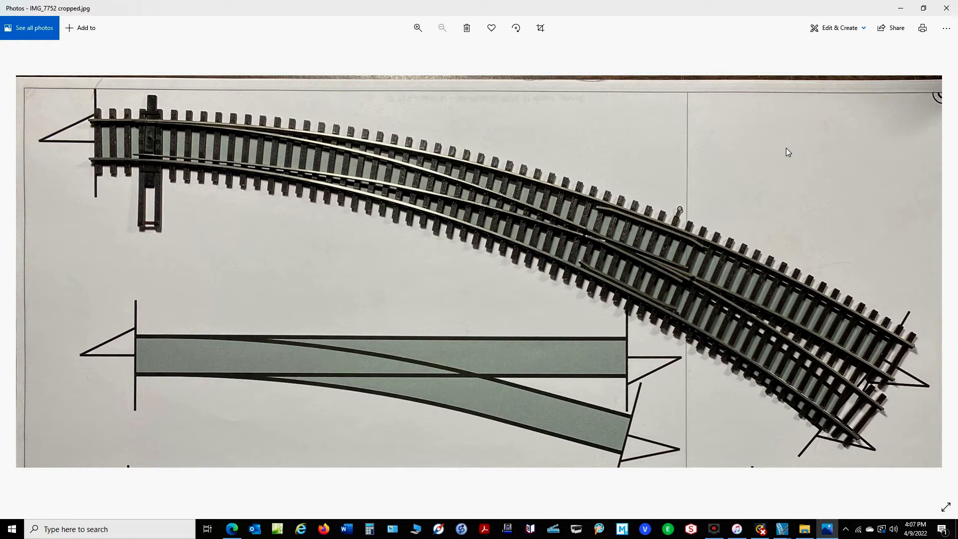
mouse_move(664, 377)
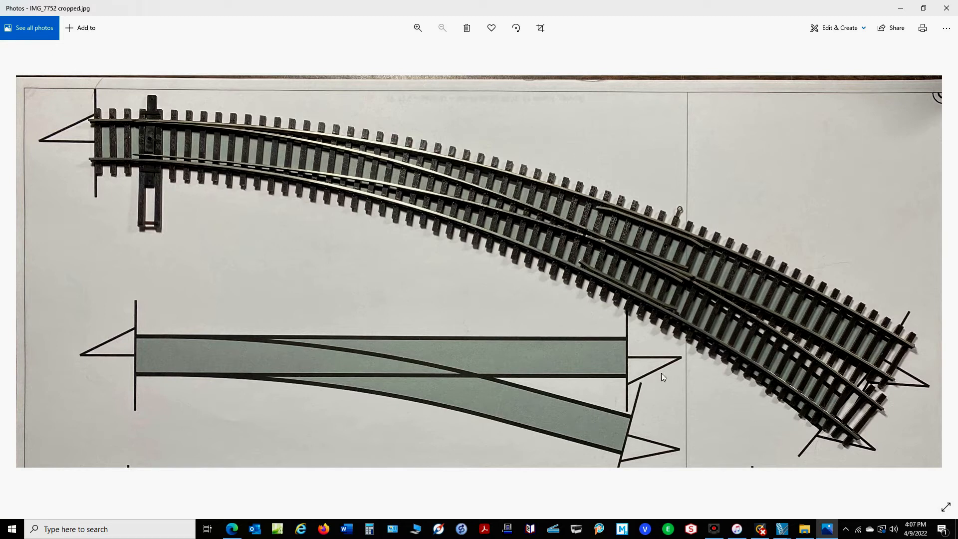
mouse_move(701, 346)
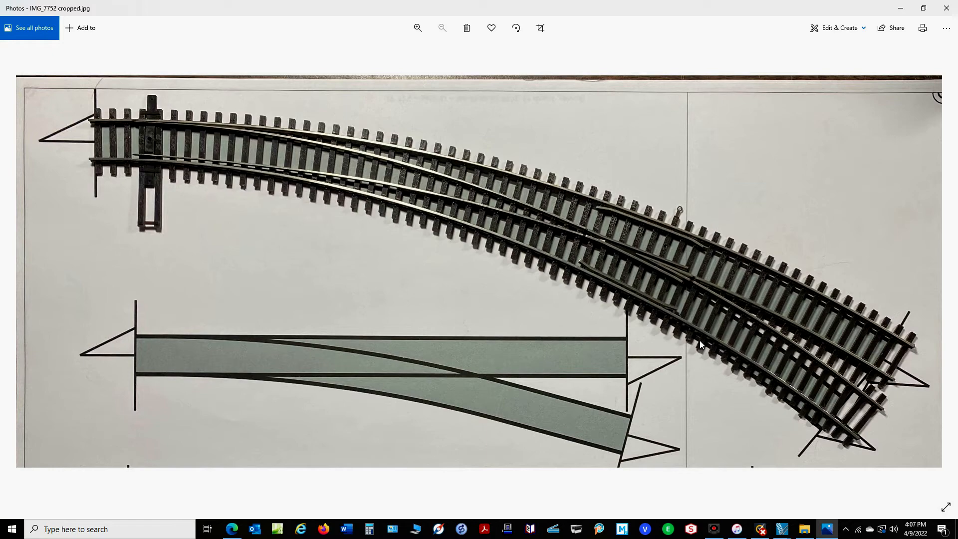
mouse_move(805, 433)
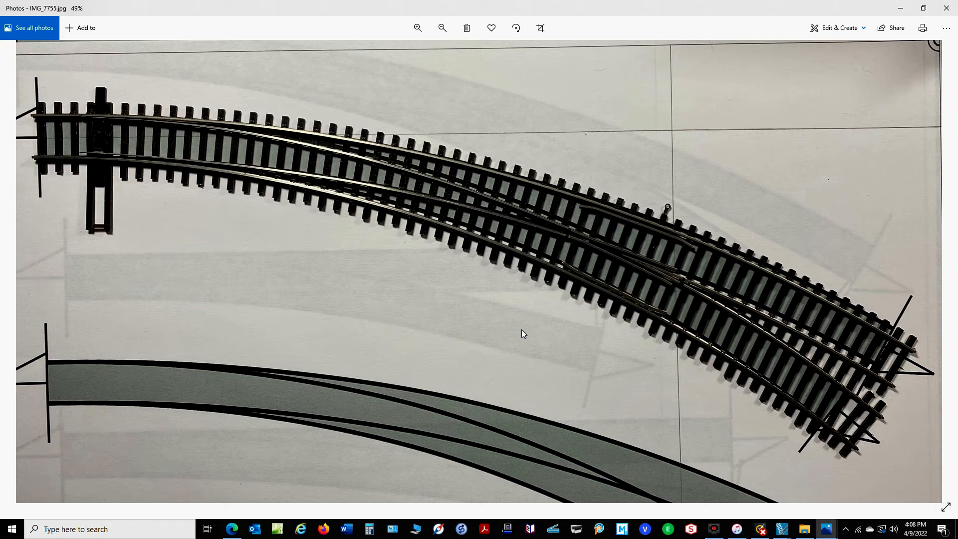
mouse_move(689, 349)
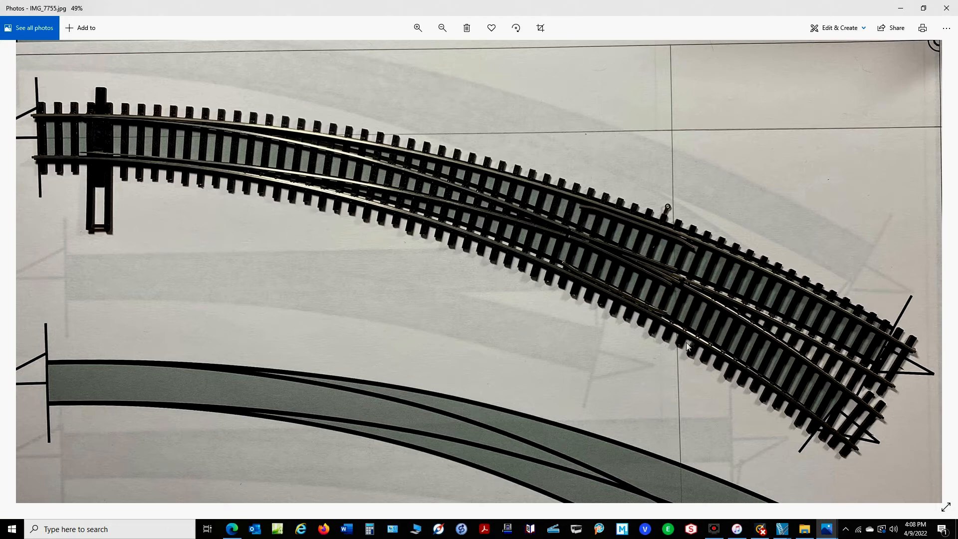
mouse_move(738, 307)
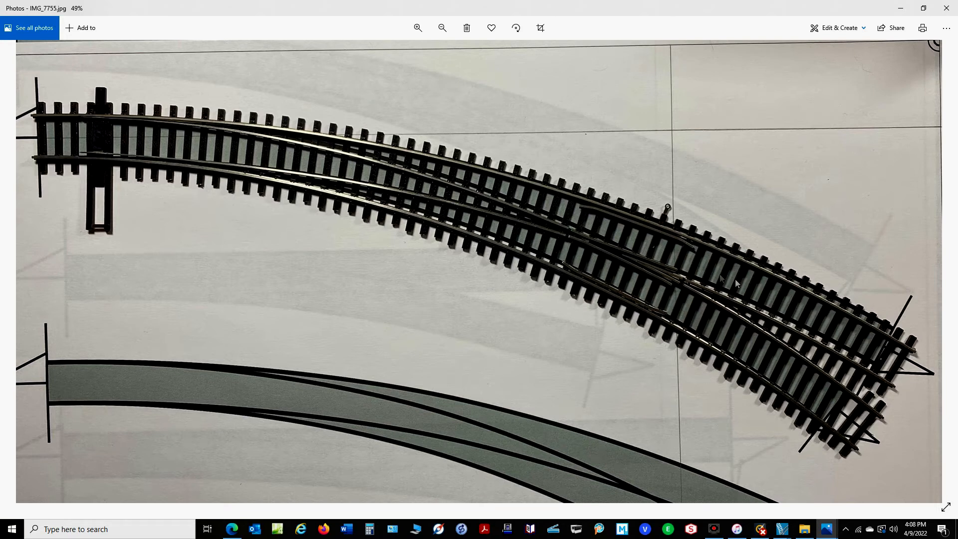
mouse_move(816, 328)
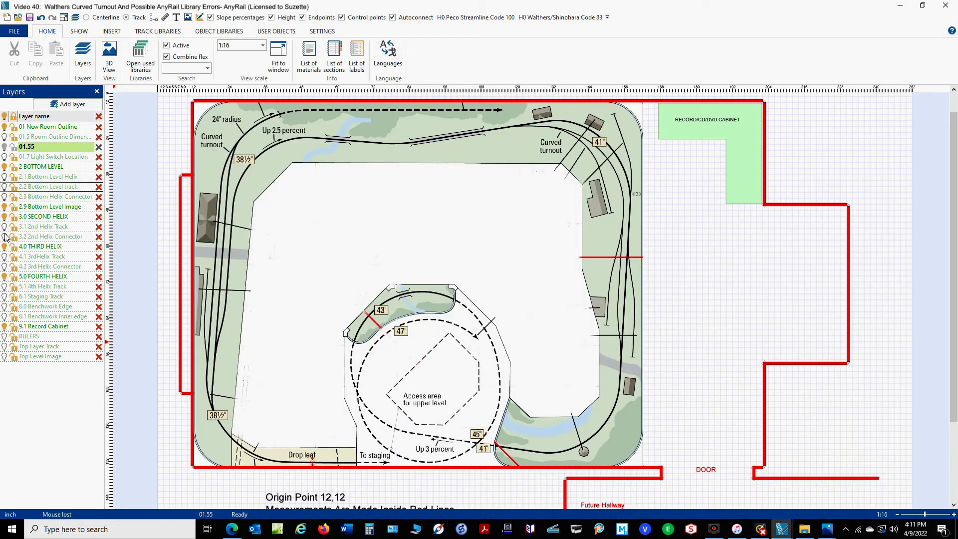
mouse_move(277, 424)
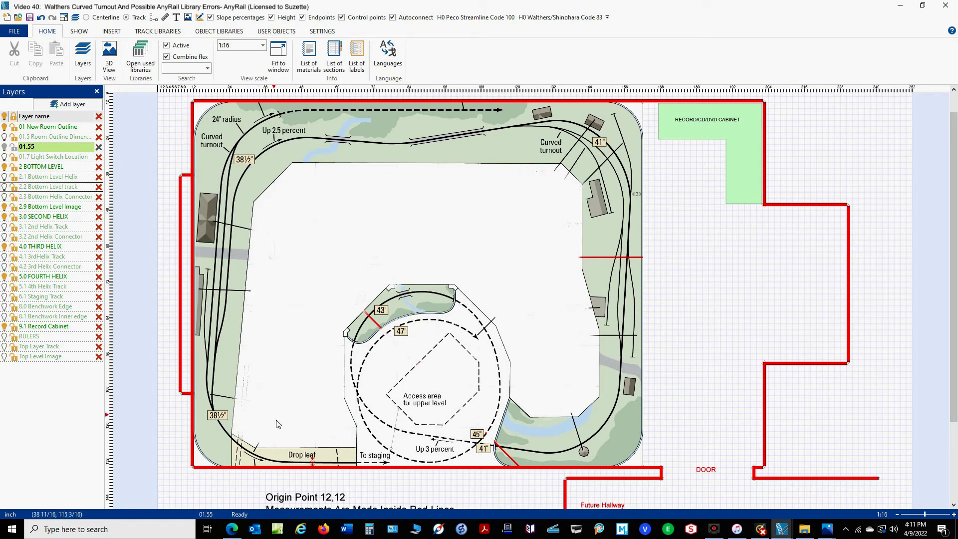
Step: Toggle layer visibility to swap the Bottom Level Image for the Top Level Image
left_click(5, 356)
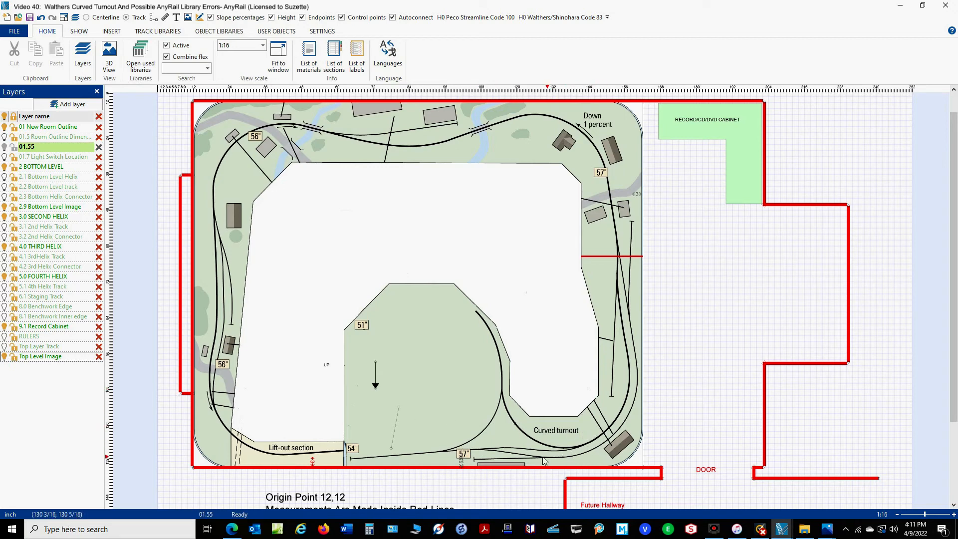
mouse_move(437, 356)
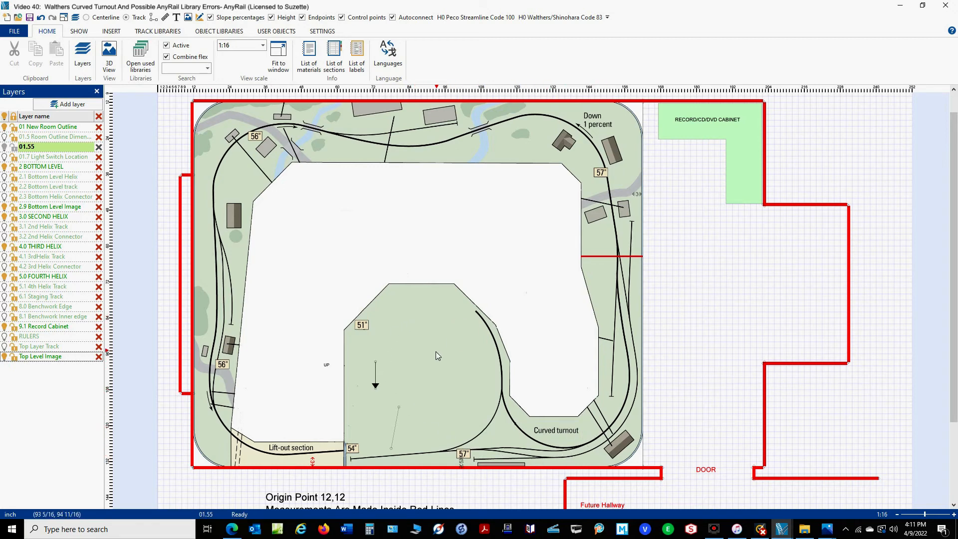
mouse_move(397, 362)
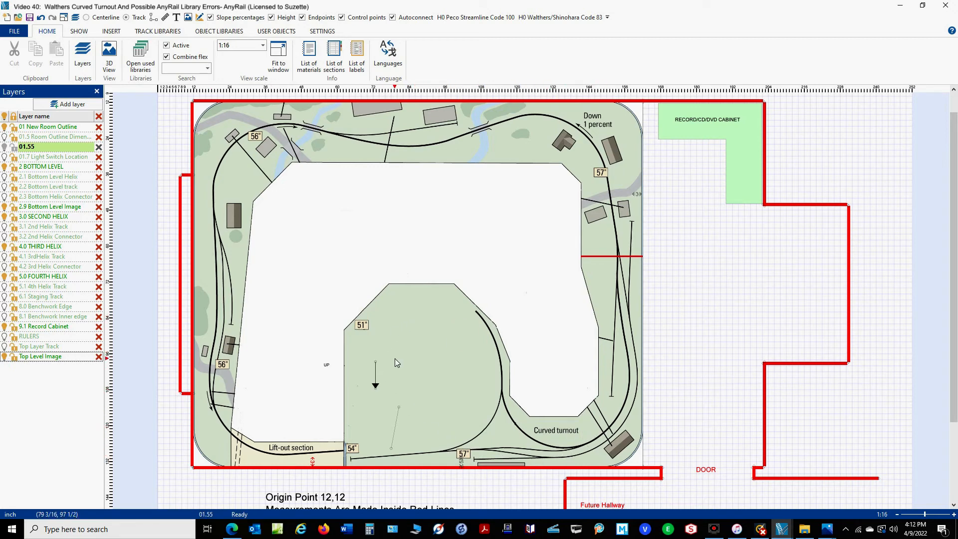
mouse_move(322, 459)
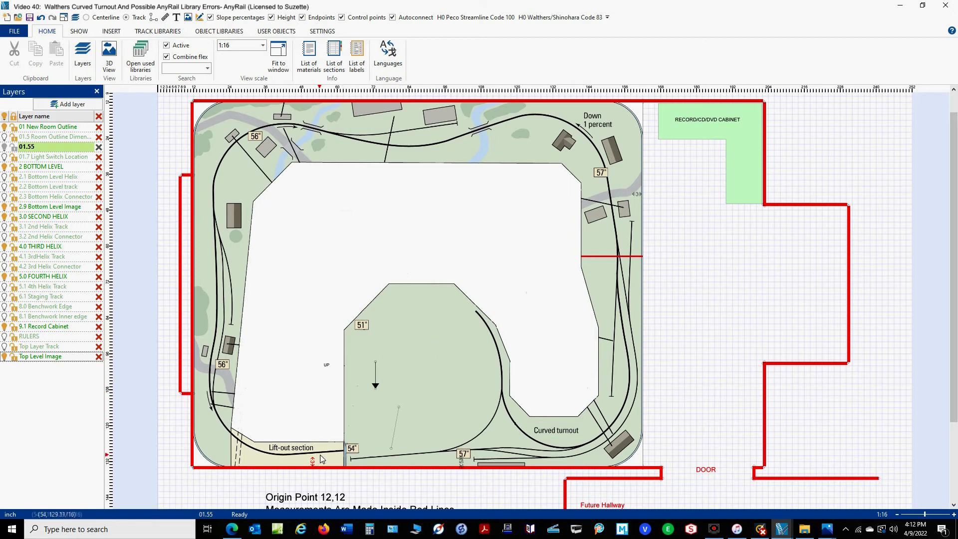
mouse_move(466, 327)
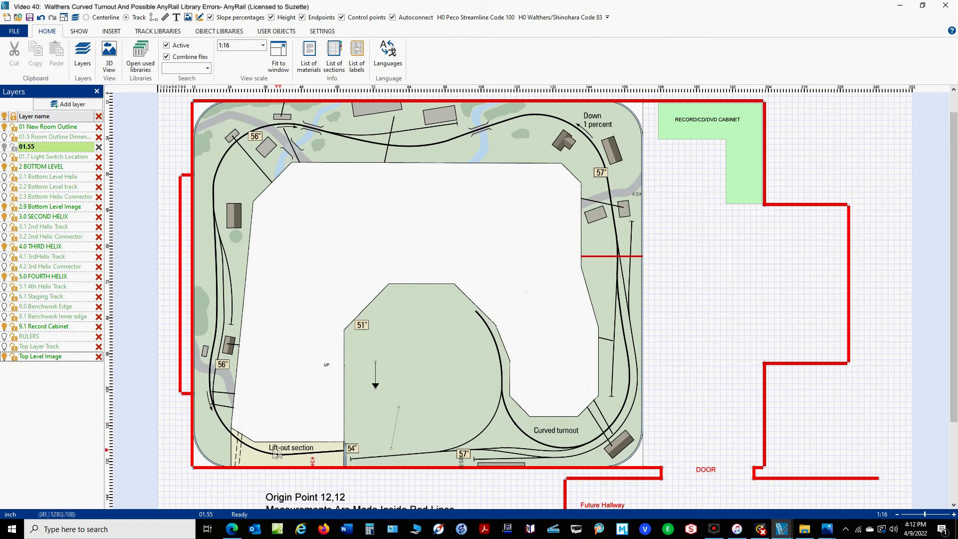
mouse_move(318, 462)
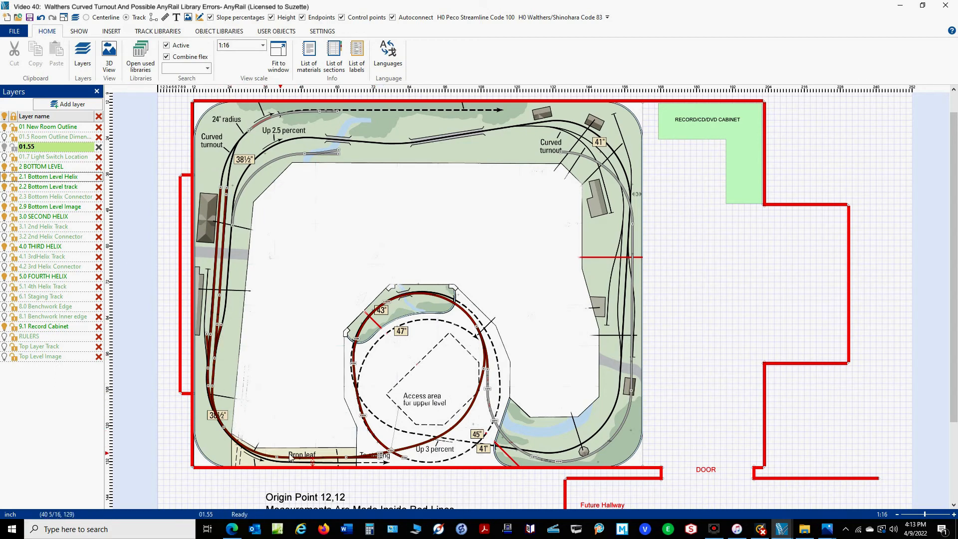
mouse_move(360, 361)
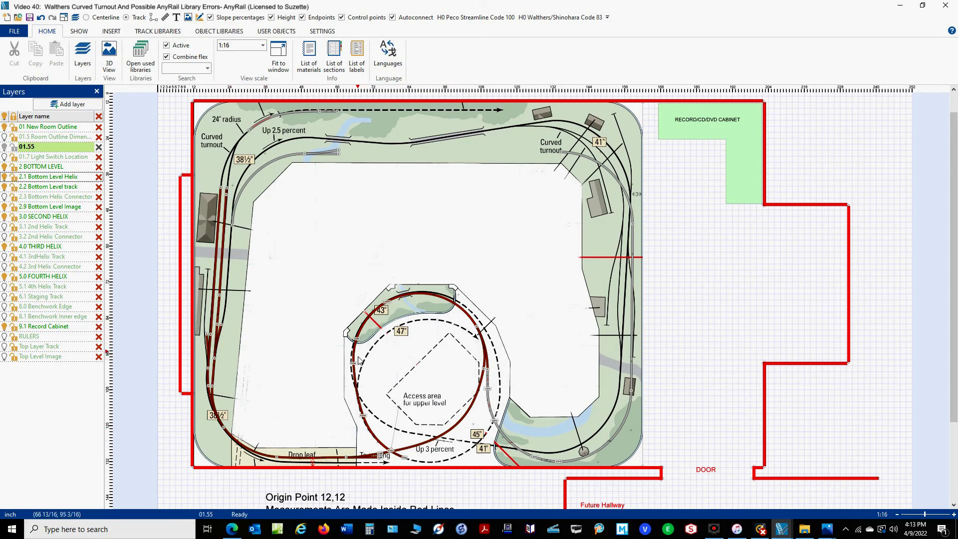
mouse_move(632, 335)
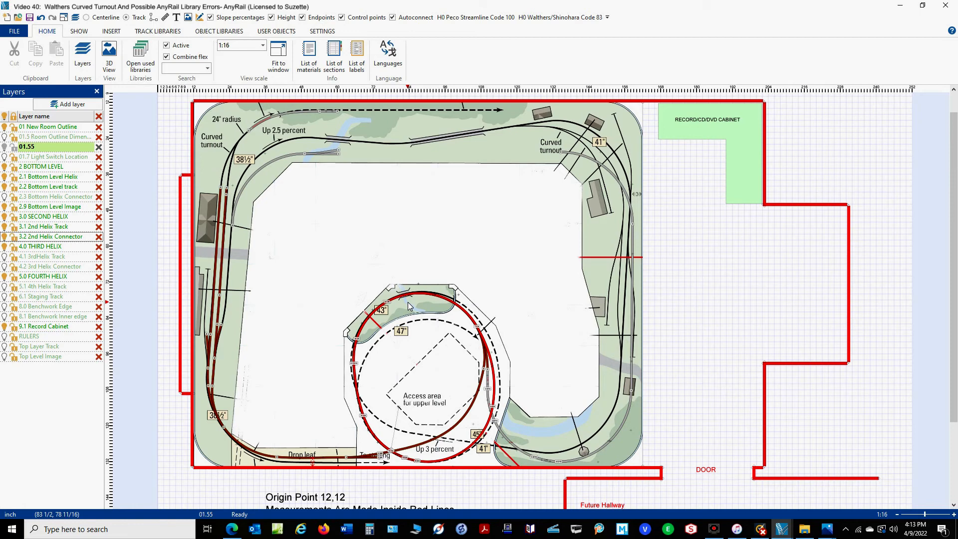
mouse_move(422, 450)
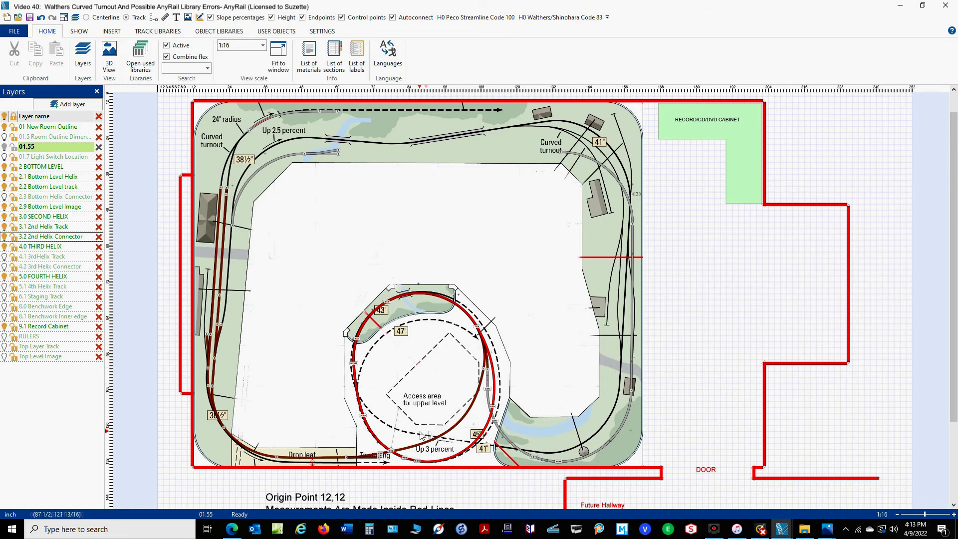
mouse_move(404, 439)
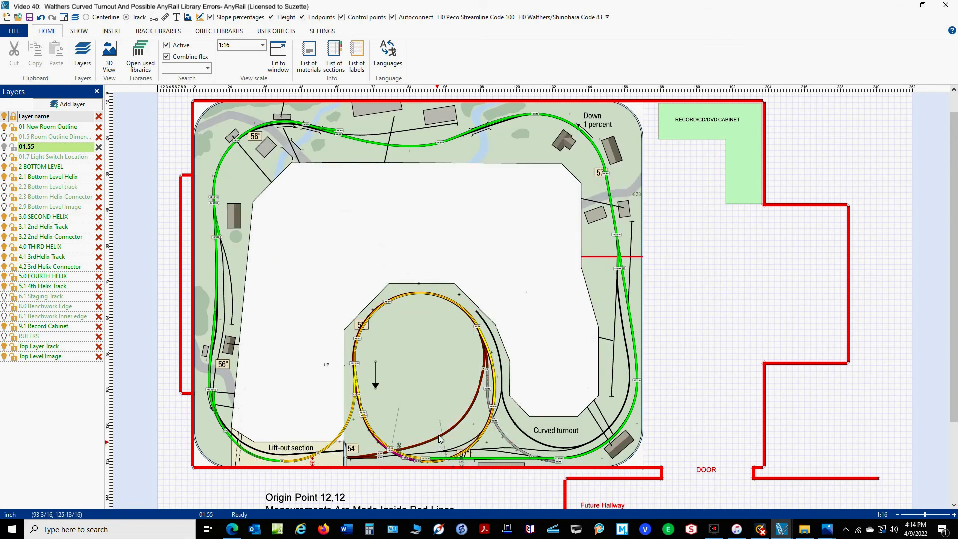
mouse_move(465, 432)
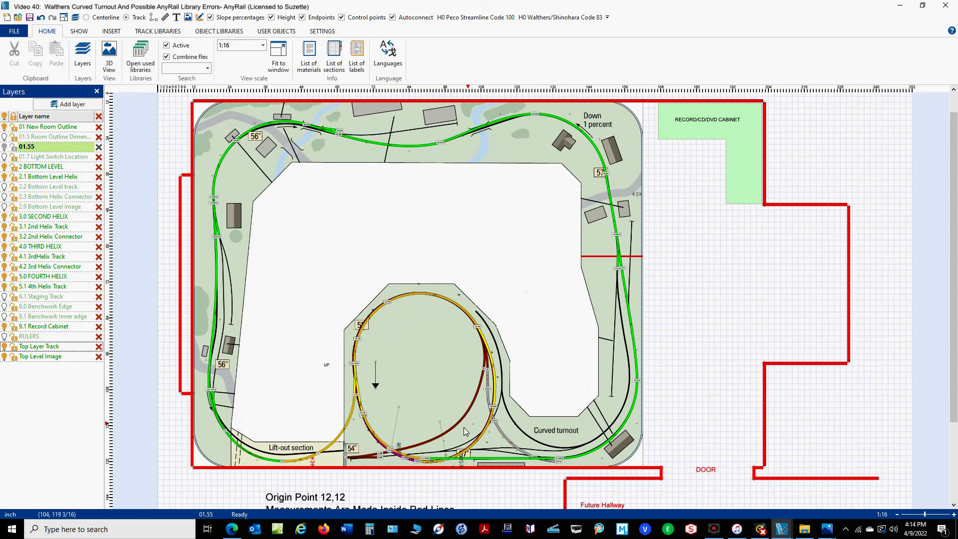
mouse_move(419, 354)
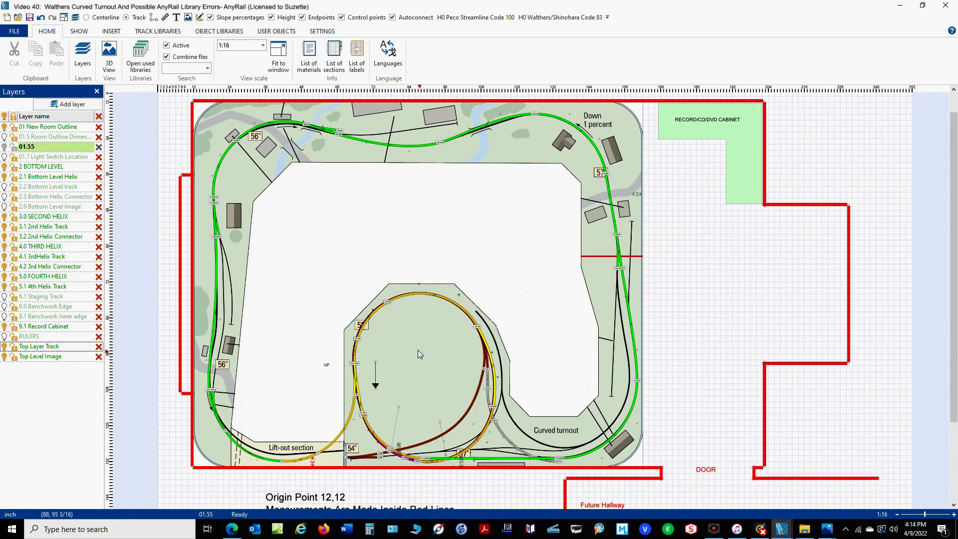
mouse_move(401, 378)
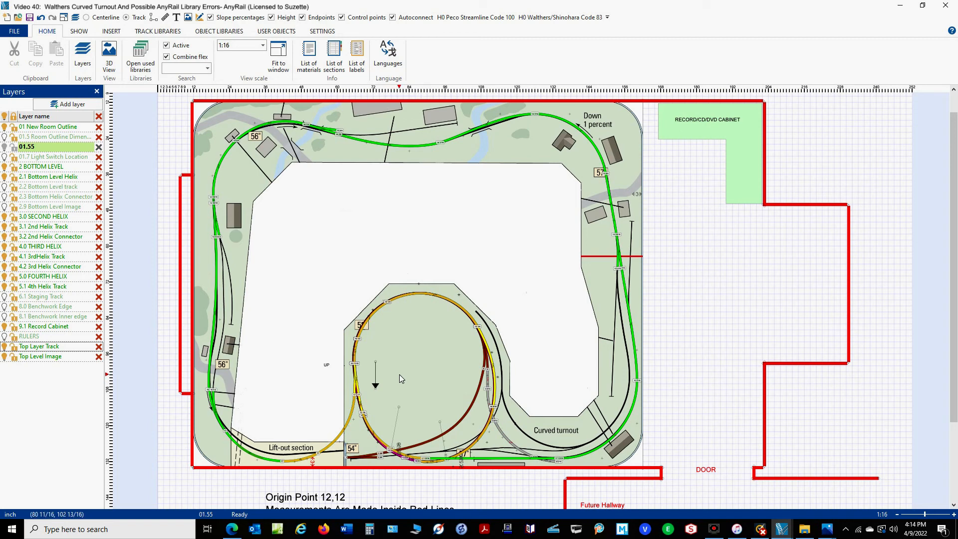